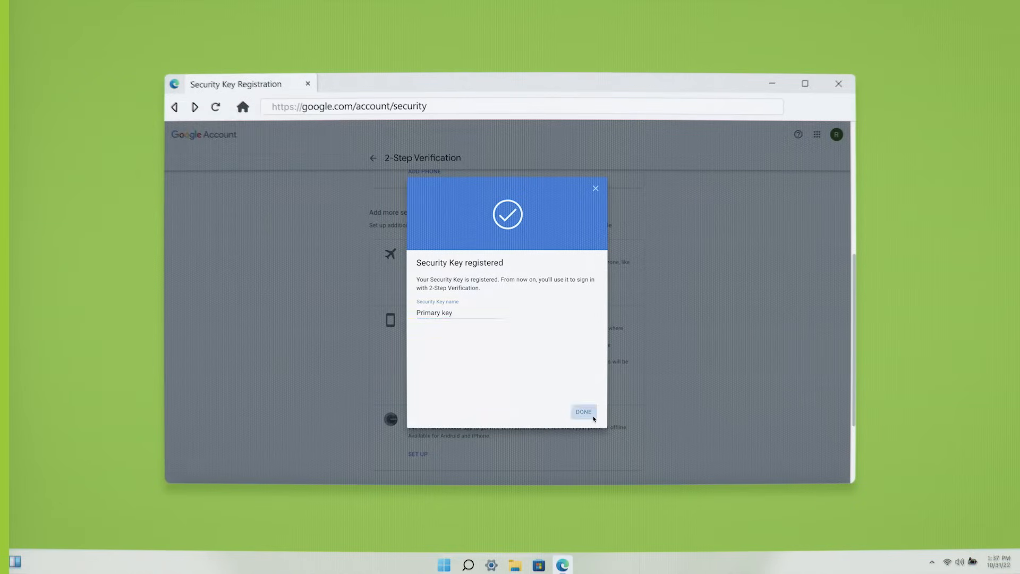
Step: Confirm the security key registration with the name 'Primary key' and close the dialog
click(583, 411)
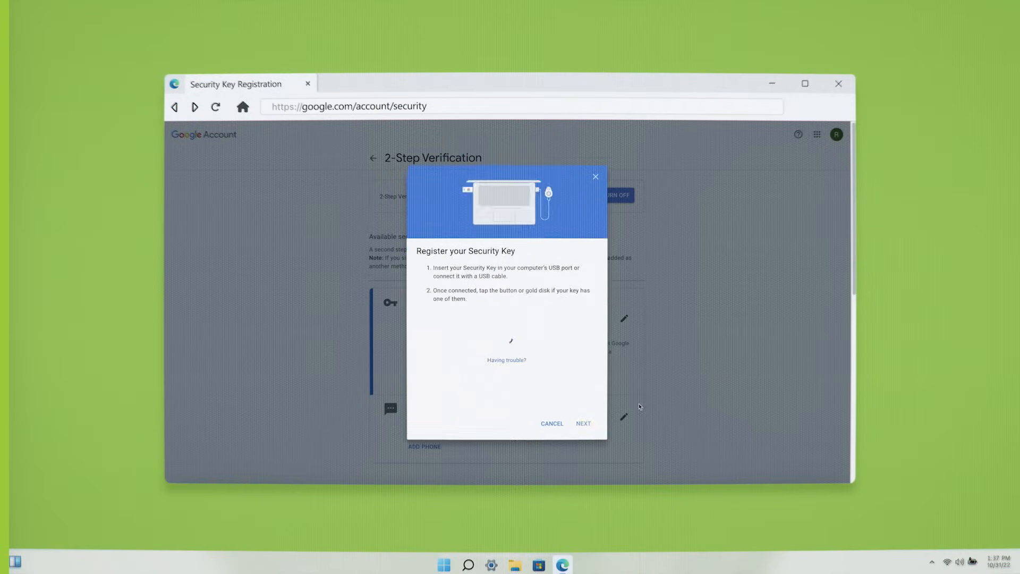
Step: Register the second inserted security key and name it 'Backup key'
click(583, 423)
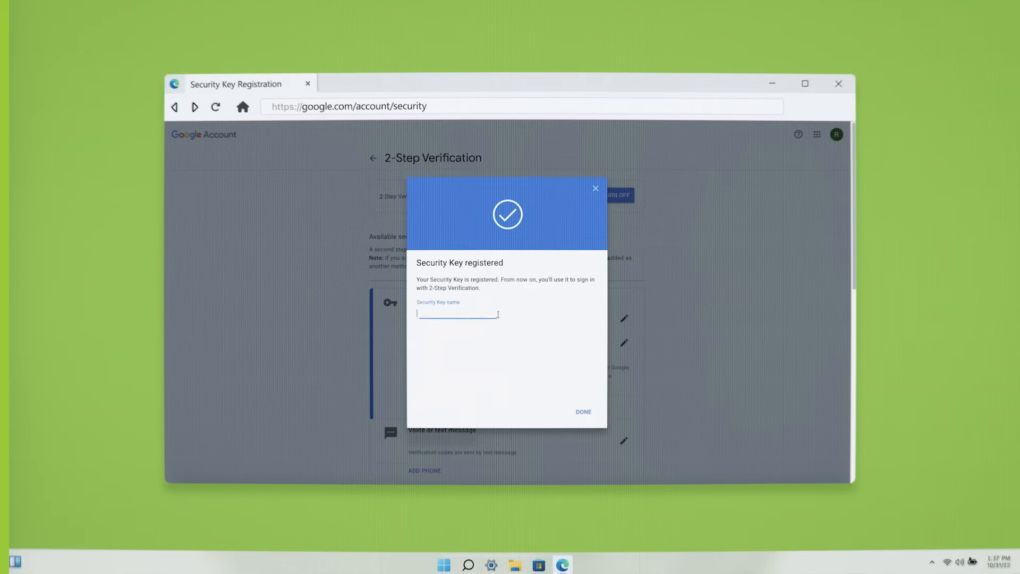
text(Backup key)
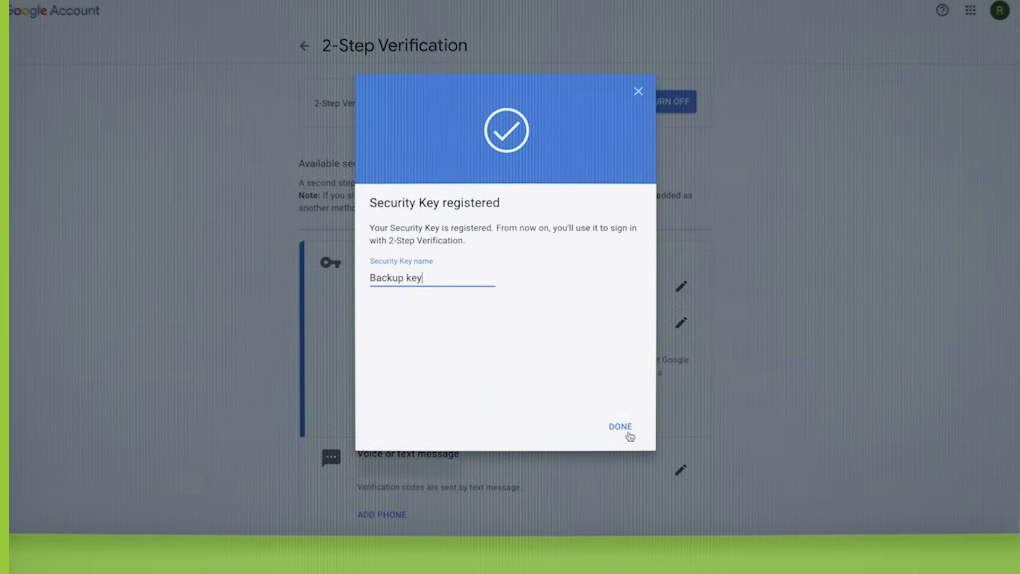